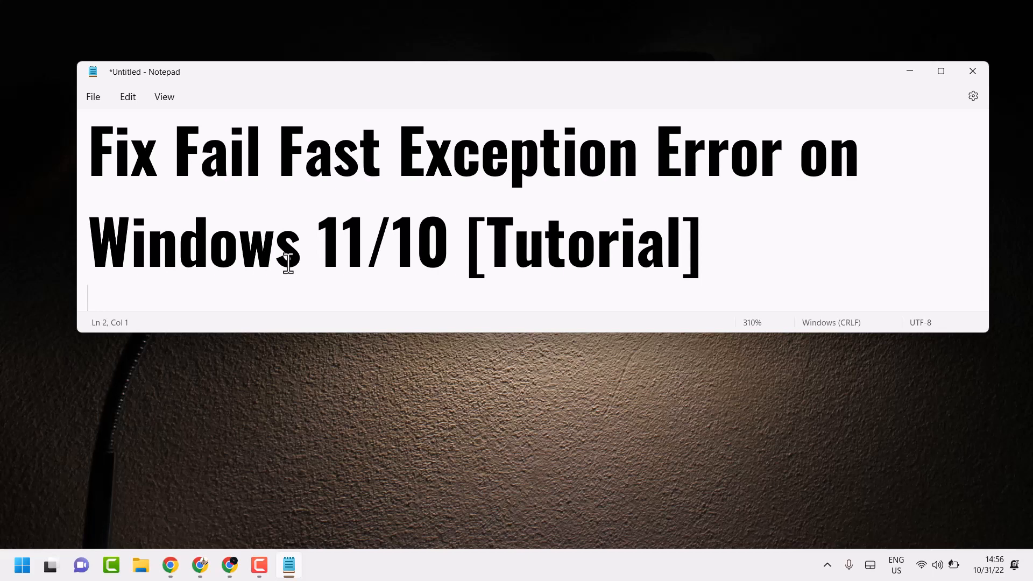
mouse_move(909, 71)
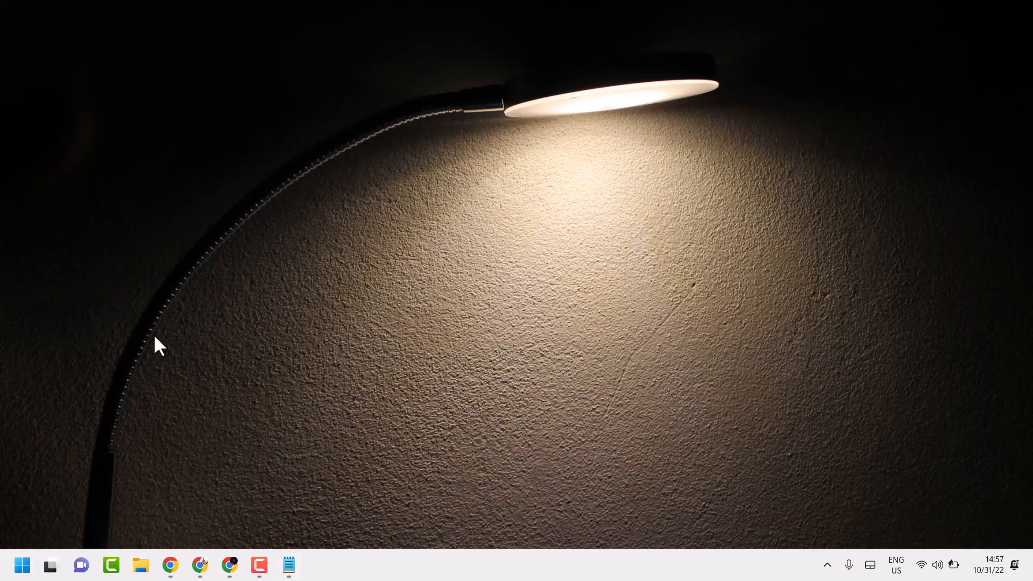
Search the Start menu for "cmd" to bring up Command Prompt as the best match
click(21, 565)
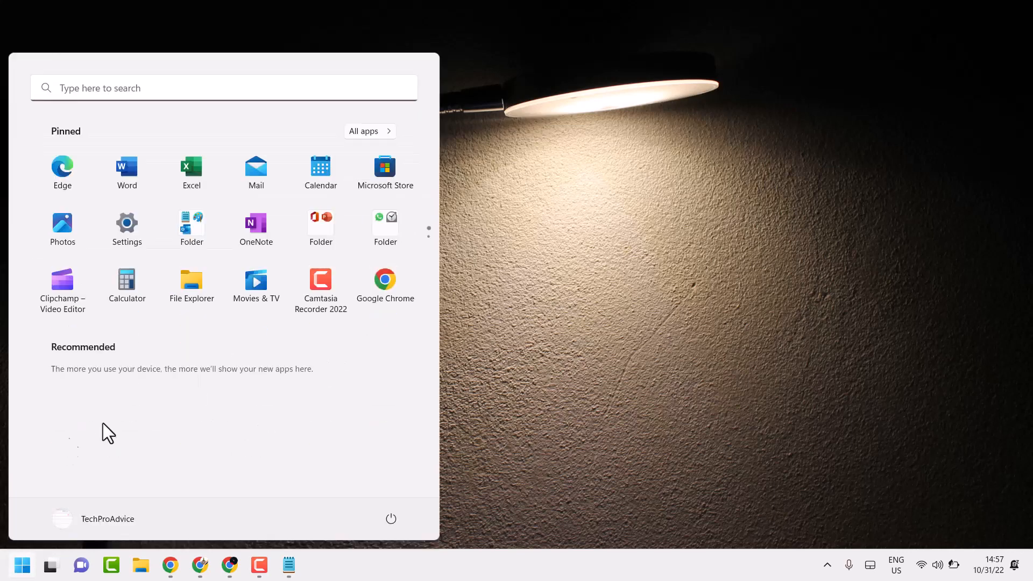
click(223, 87)
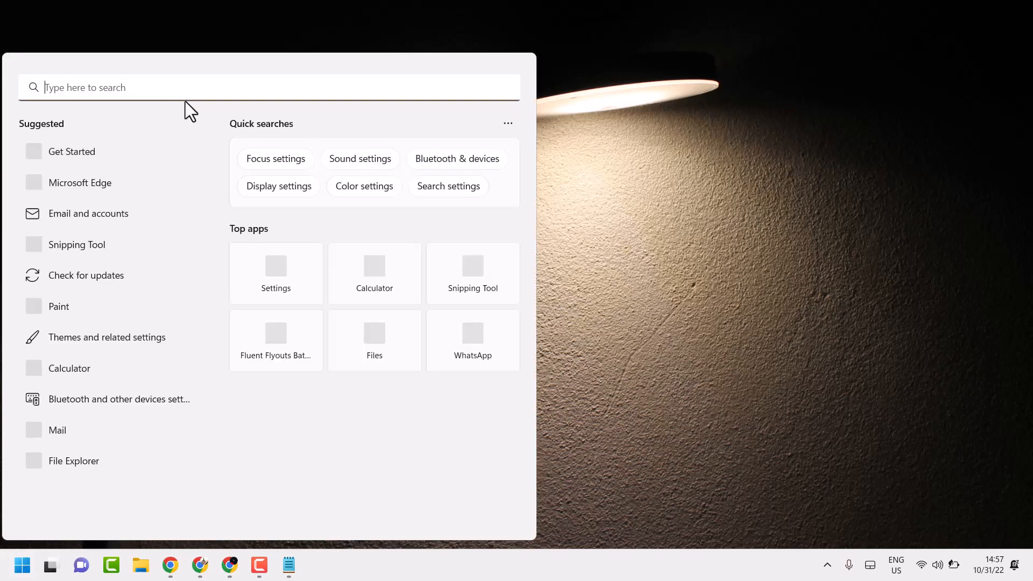
text(cmd)
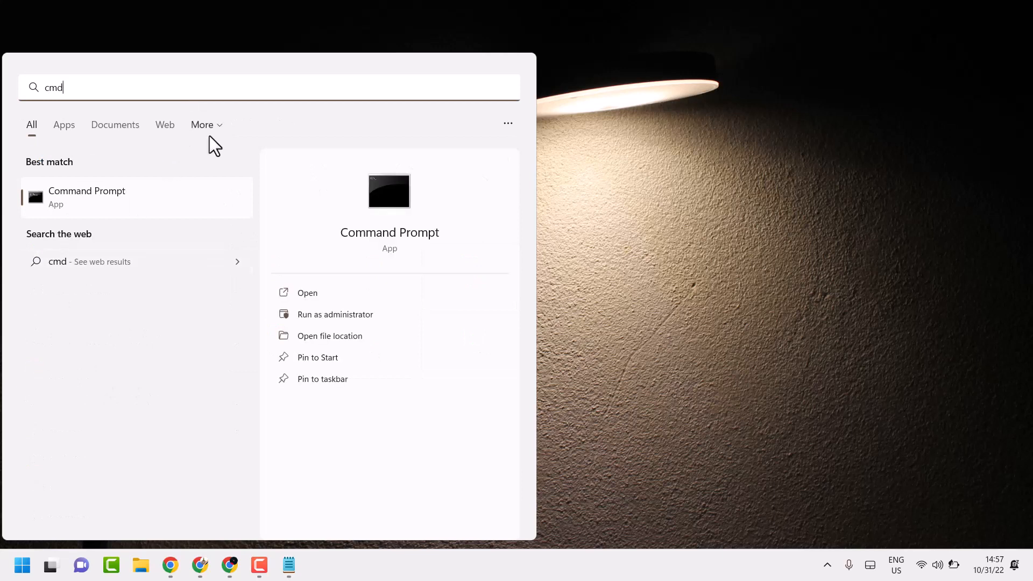
mouse_move(105, 201)
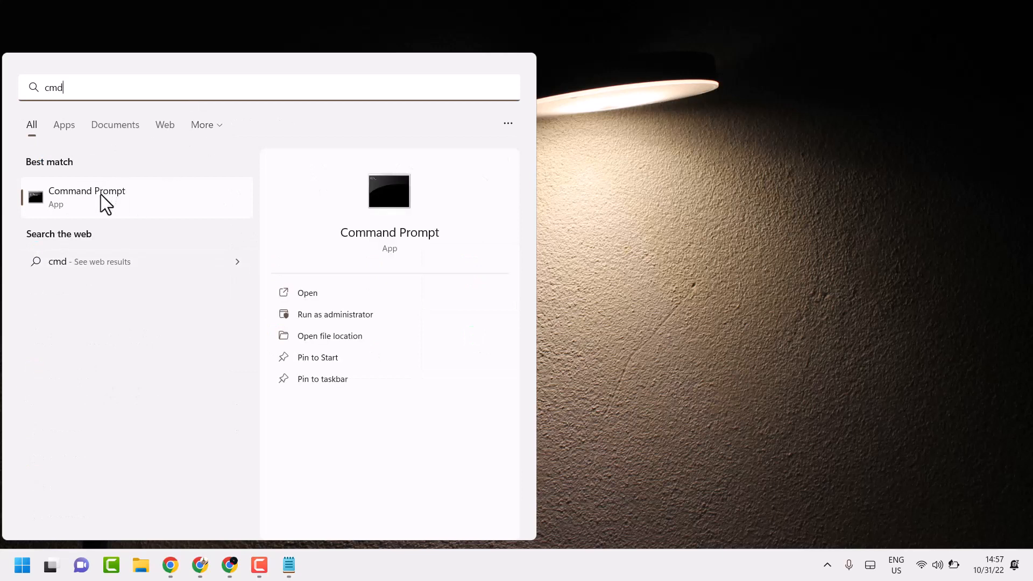
mouse_move(115, 211)
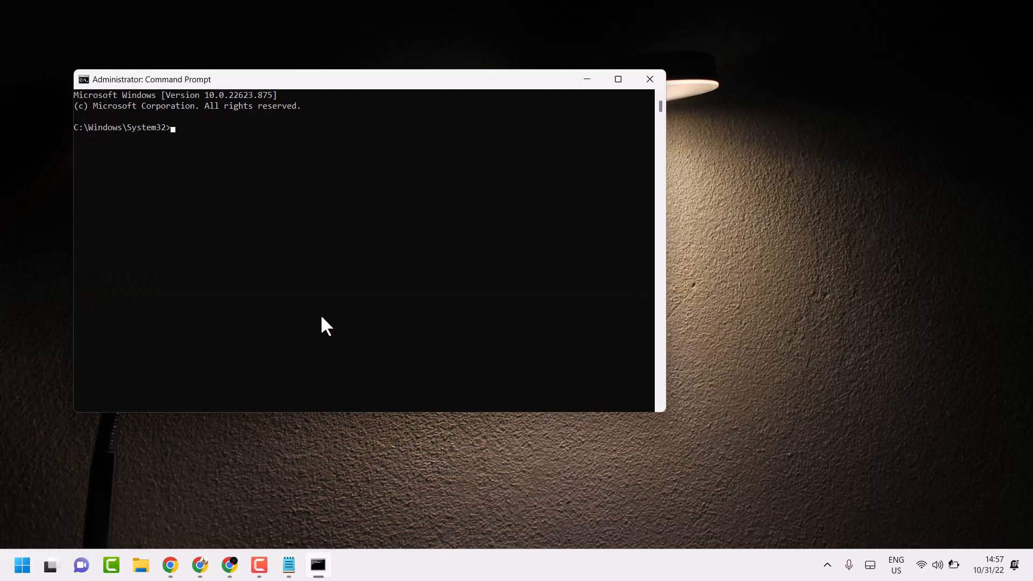
Run sfc /scannow in the administrator Command Prompt to start the system file check
text(sfc)
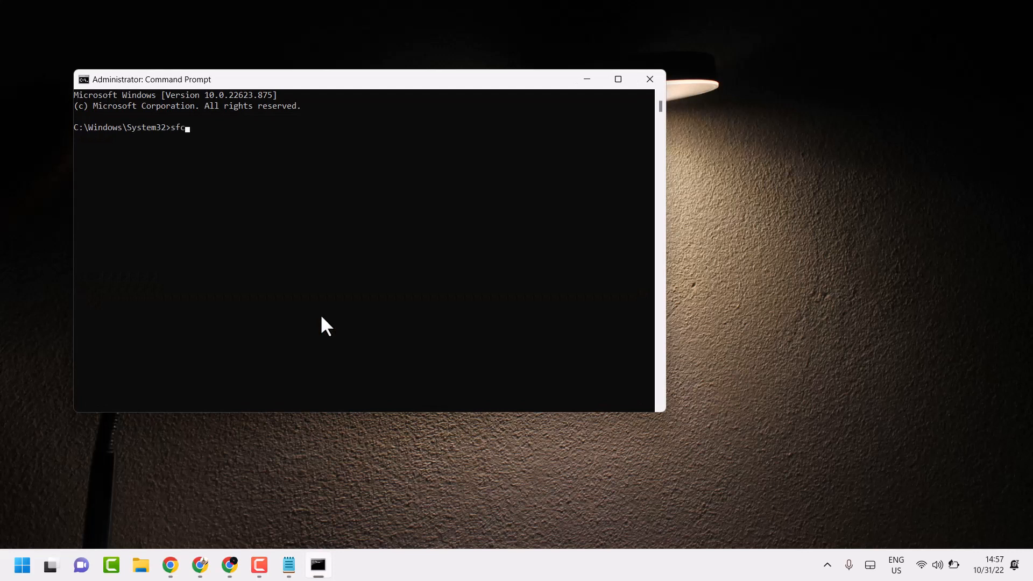
text(/)
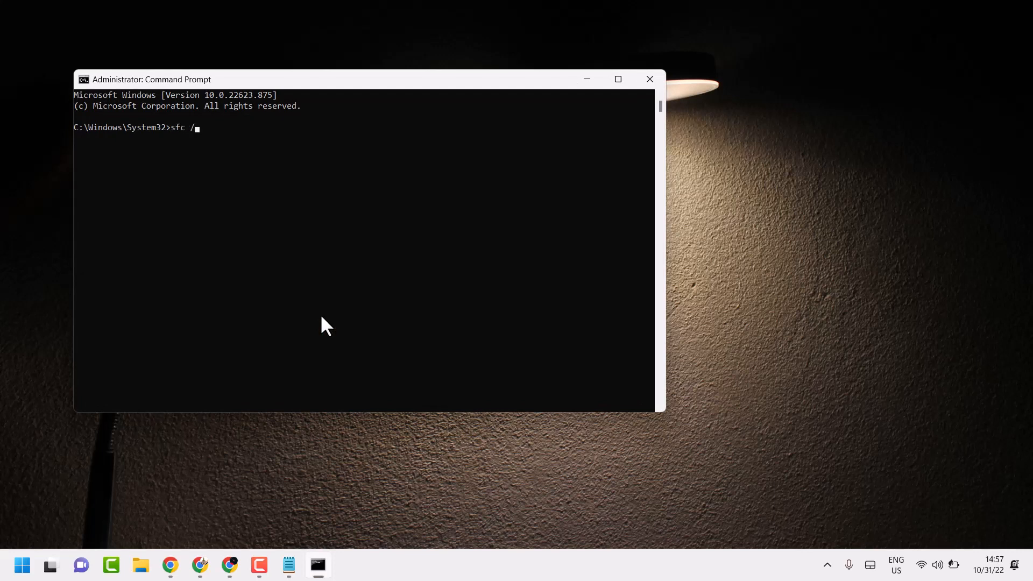
text(scann)
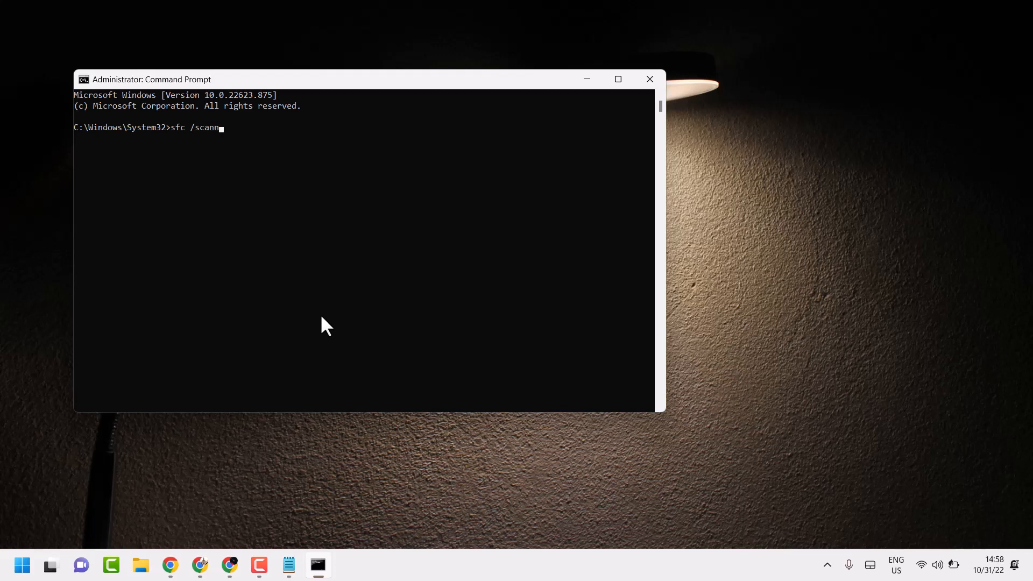
text(ow)
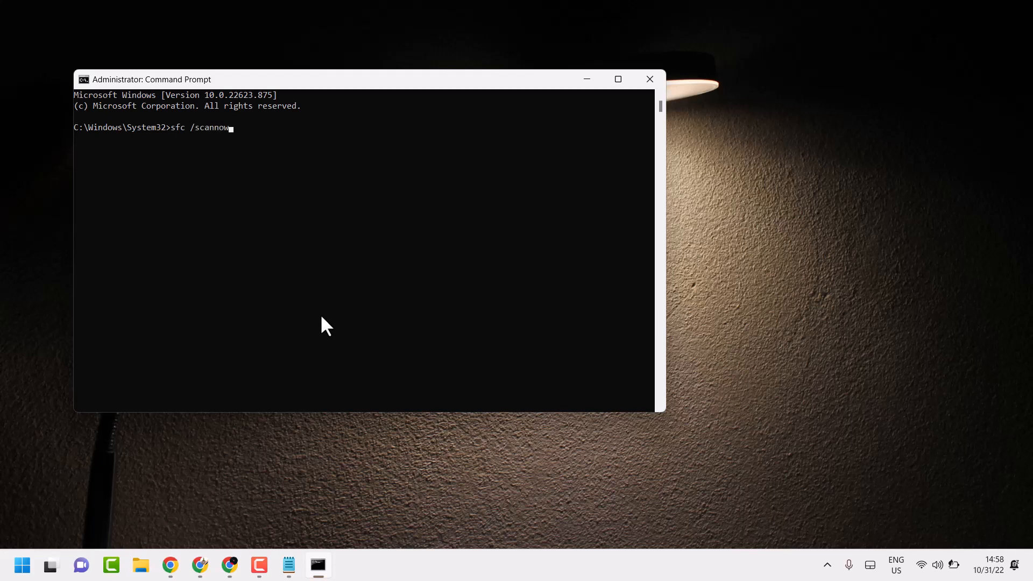
key(Return)
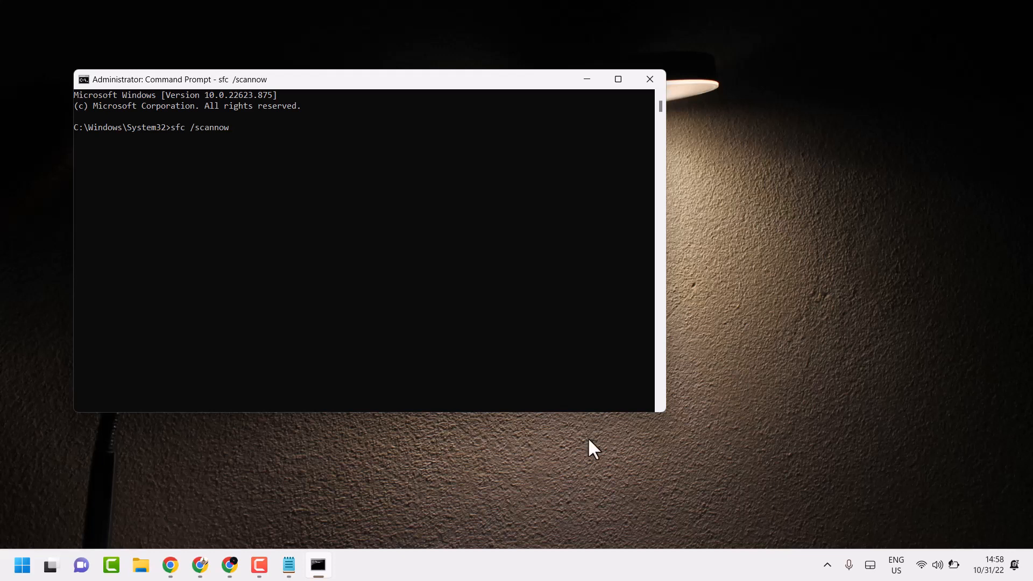
key(Return)
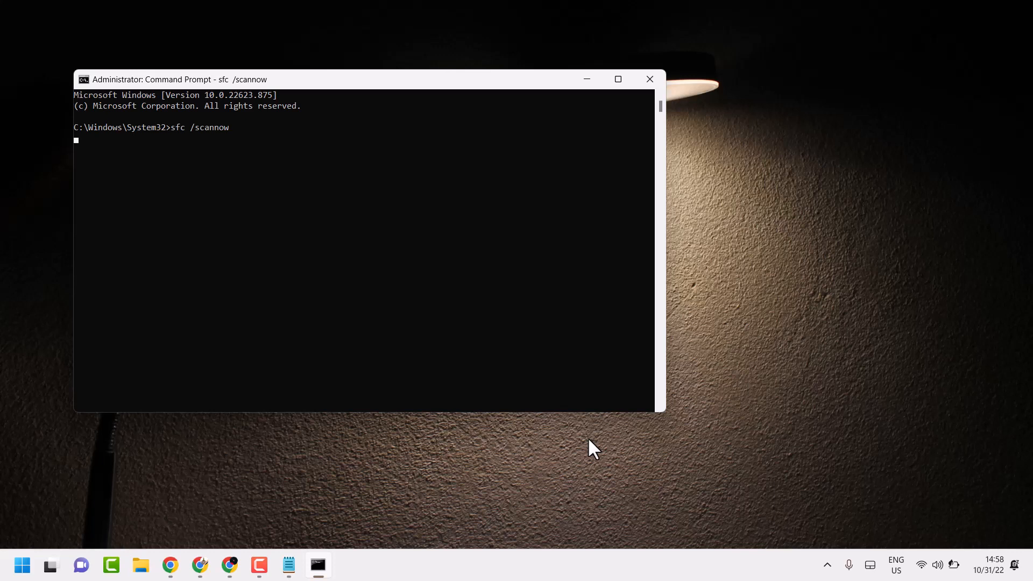
mouse_move(625, 54)
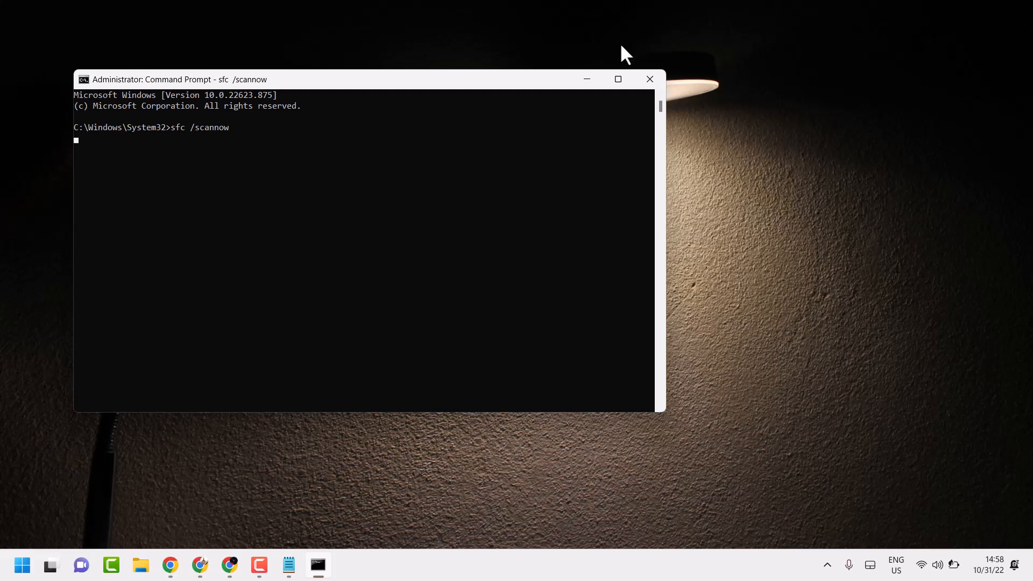
mouse_move(586, 79)
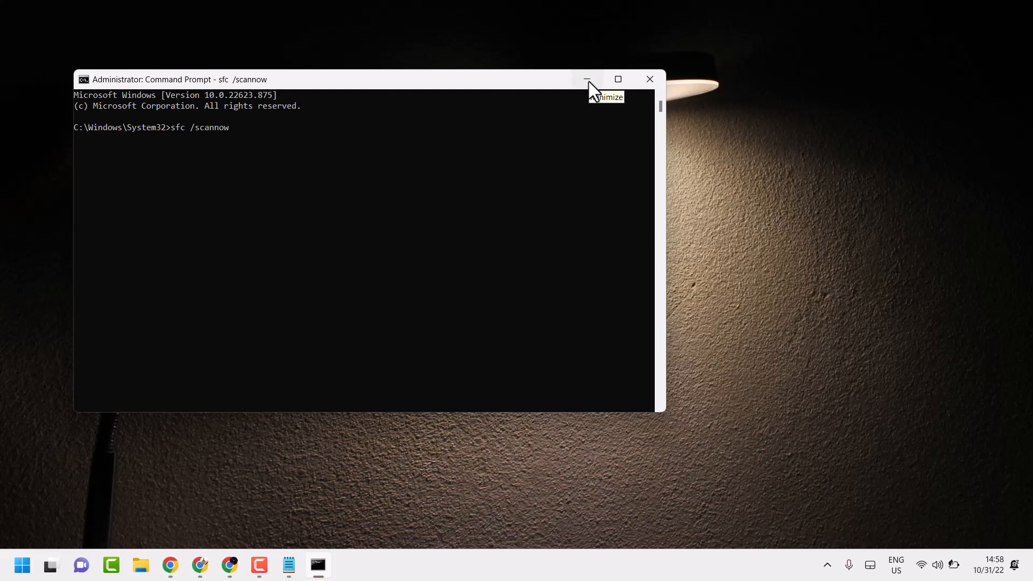
mouse_move(589, 83)
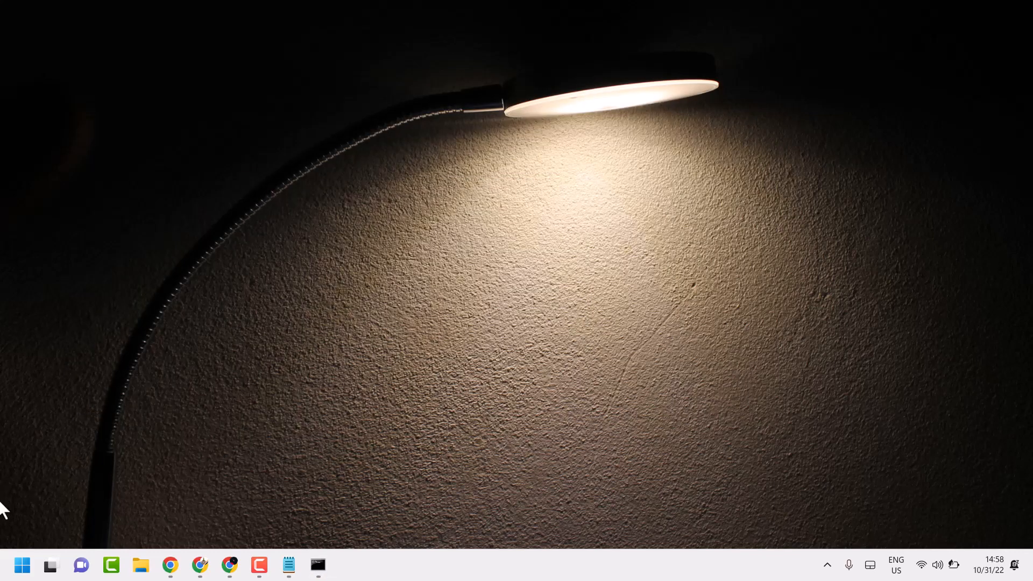
Search Start for "cmd" again and launch Command Prompt with Run as administrator
click(22, 565)
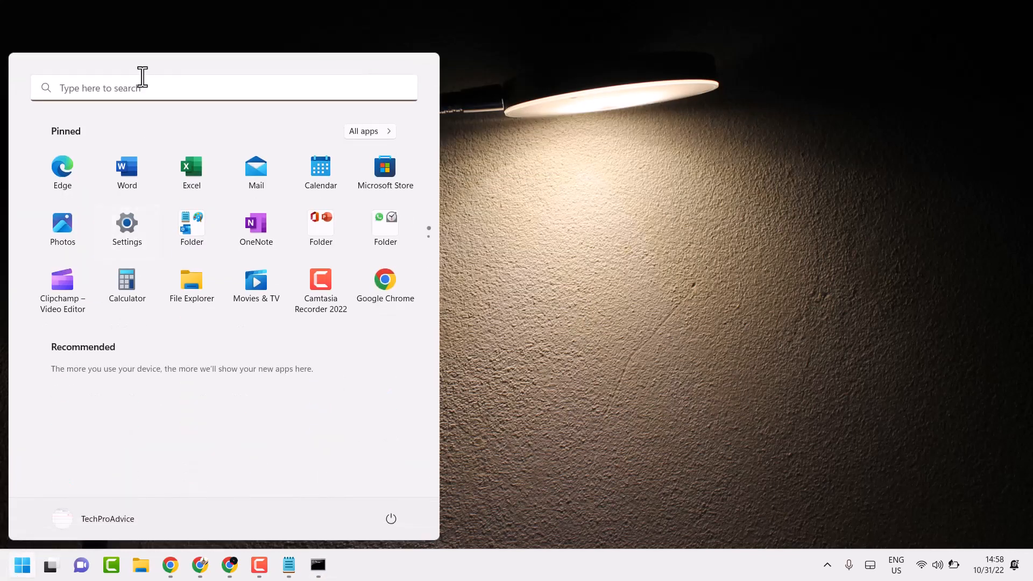
text(c)
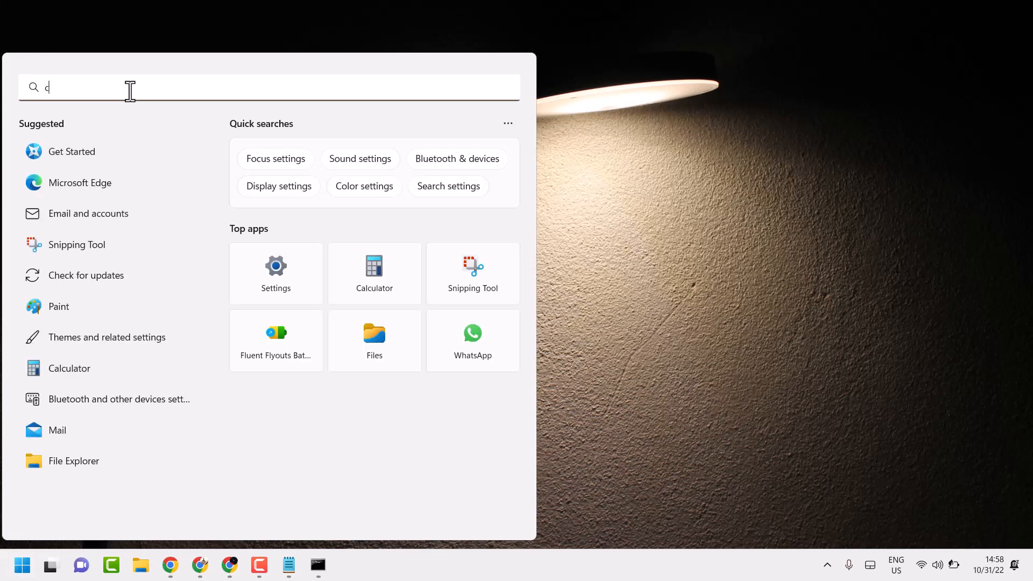
text(md)
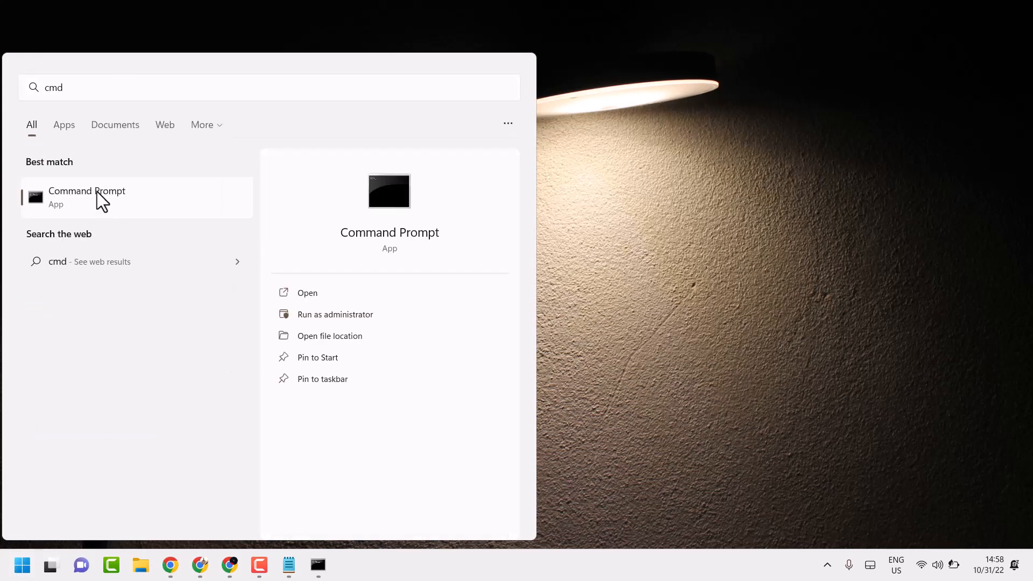
right_click(86, 197)
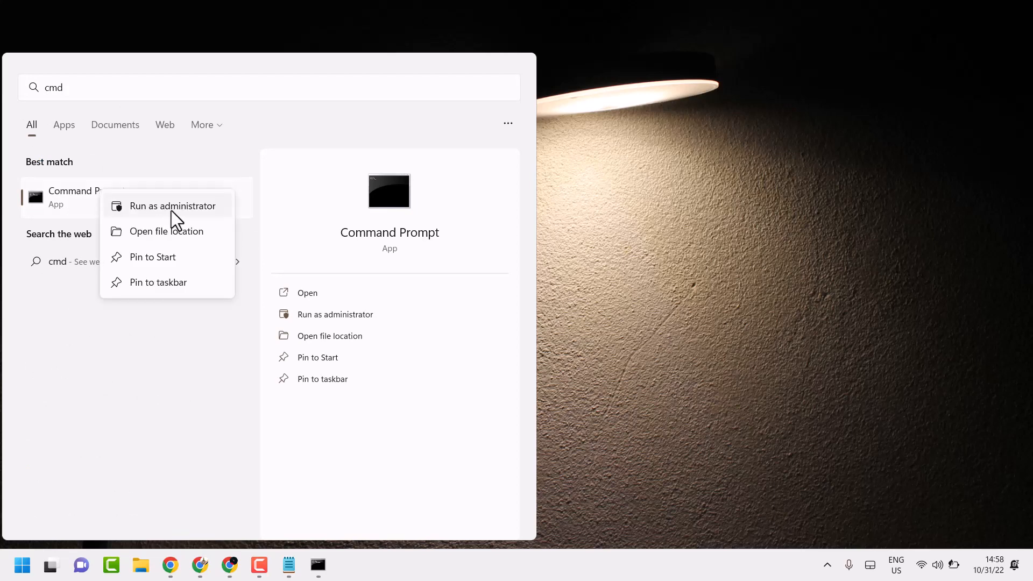
click(172, 205)
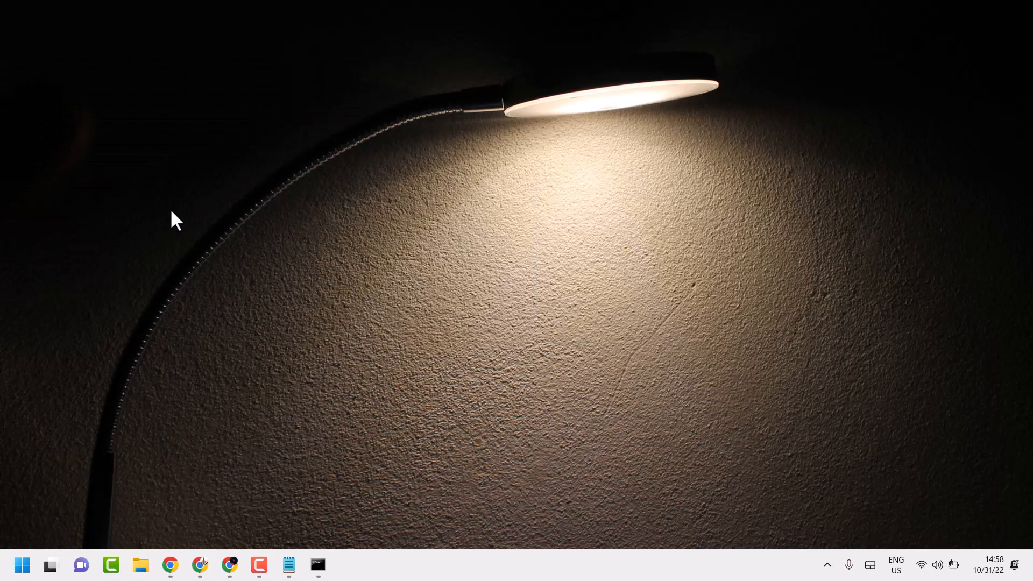
Approve UAC and paste Dism /Online /Cleanup-Image /RestoreHealth into the elevated prompt
click(318, 565)
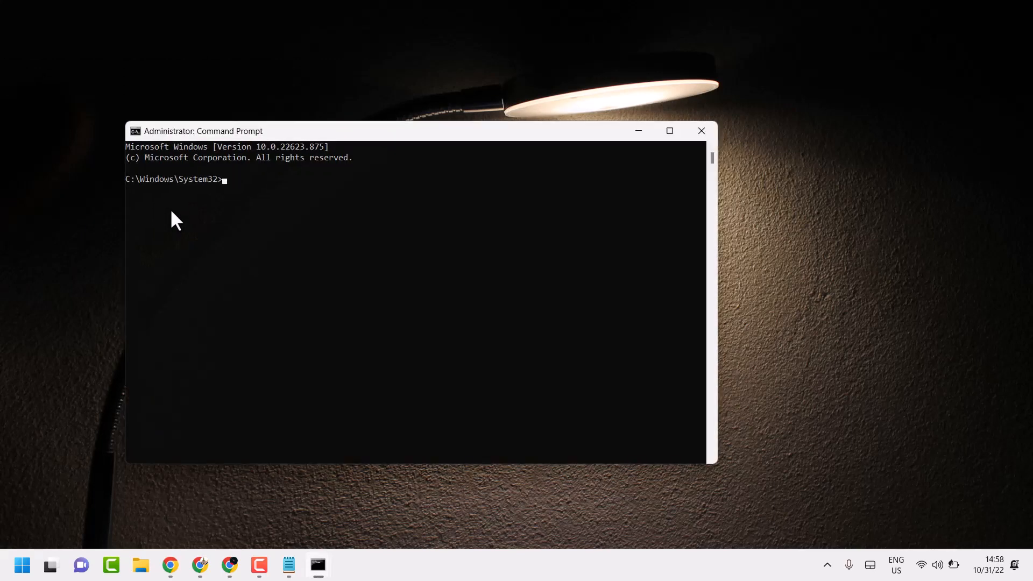
mouse_move(199, 543)
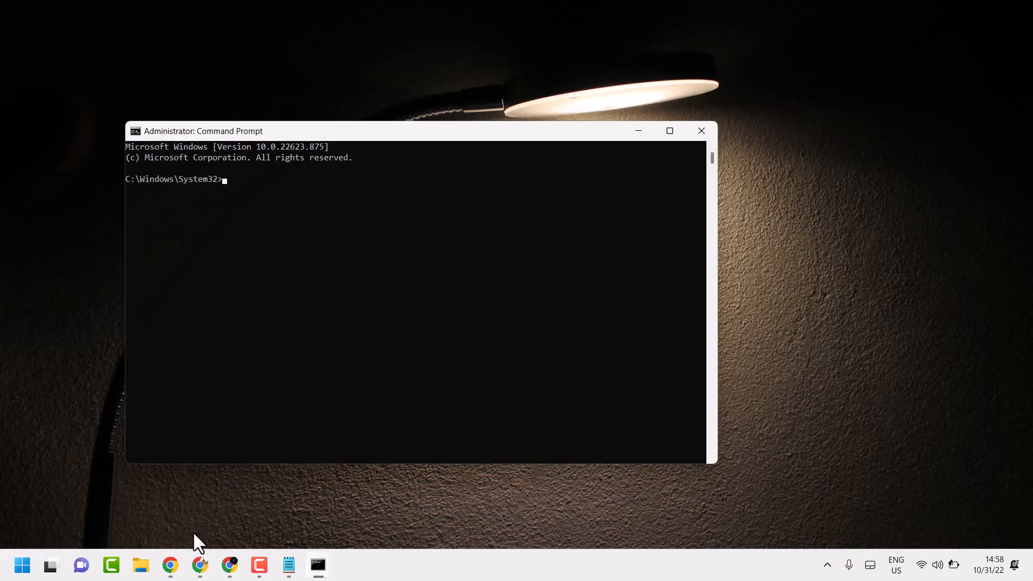
mouse_move(365, 139)
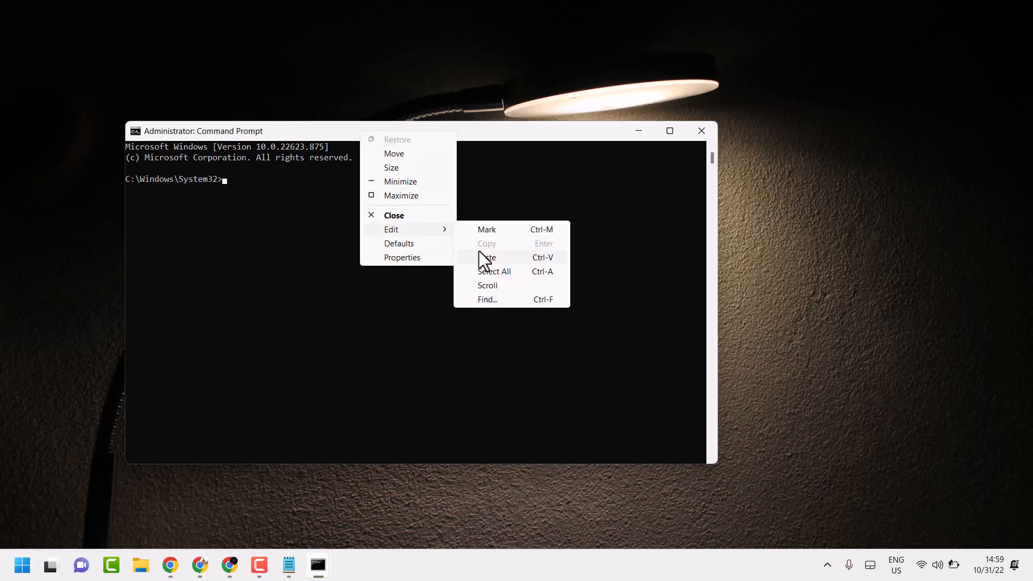
click(486, 257)
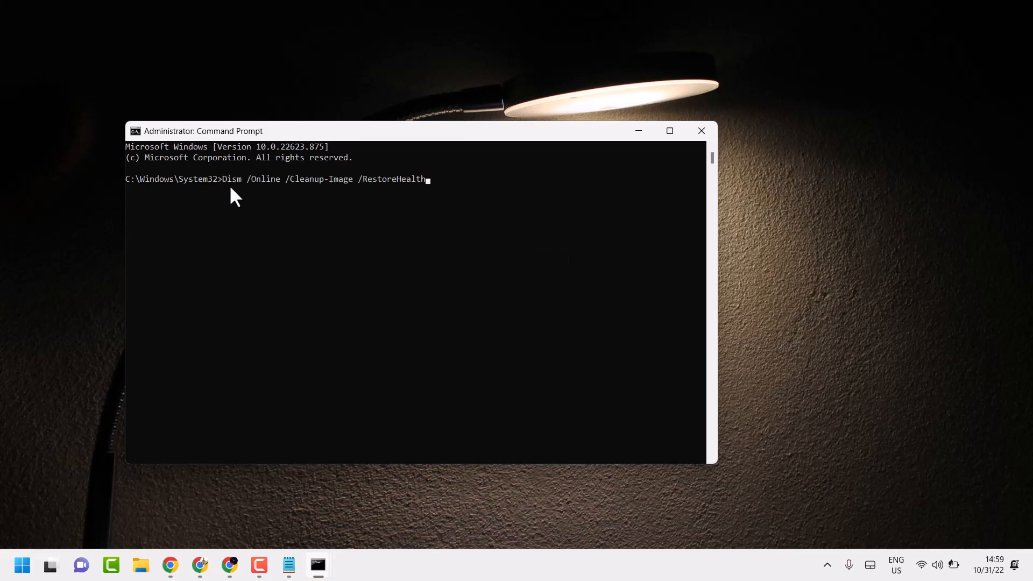
mouse_move(243, 195)
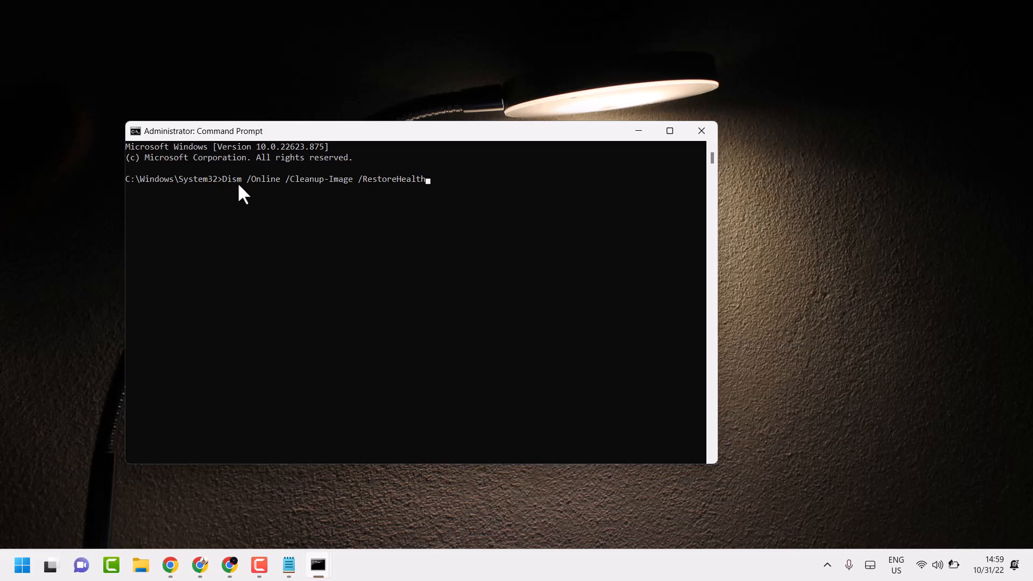
mouse_move(289, 191)
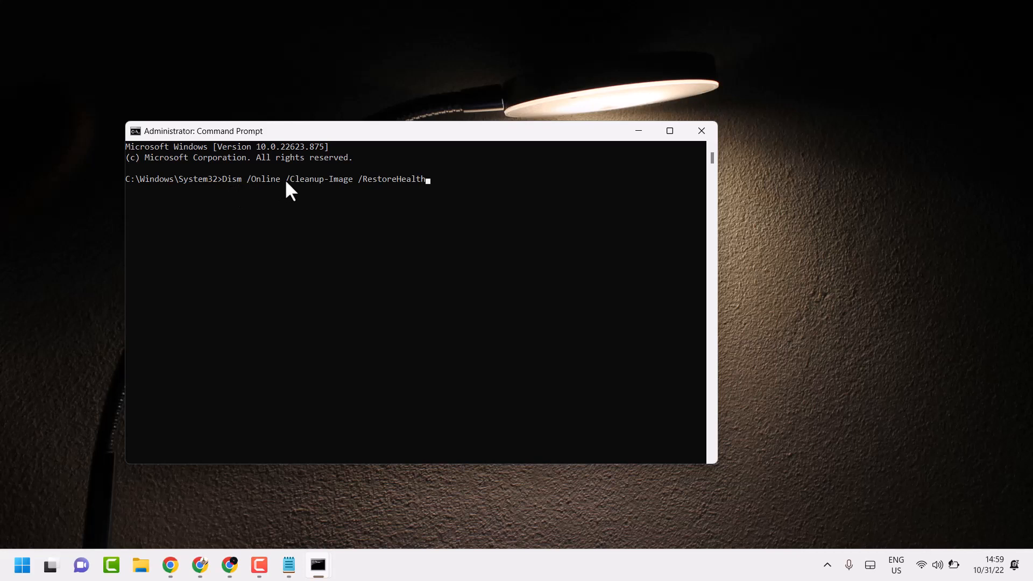
mouse_move(339, 191)
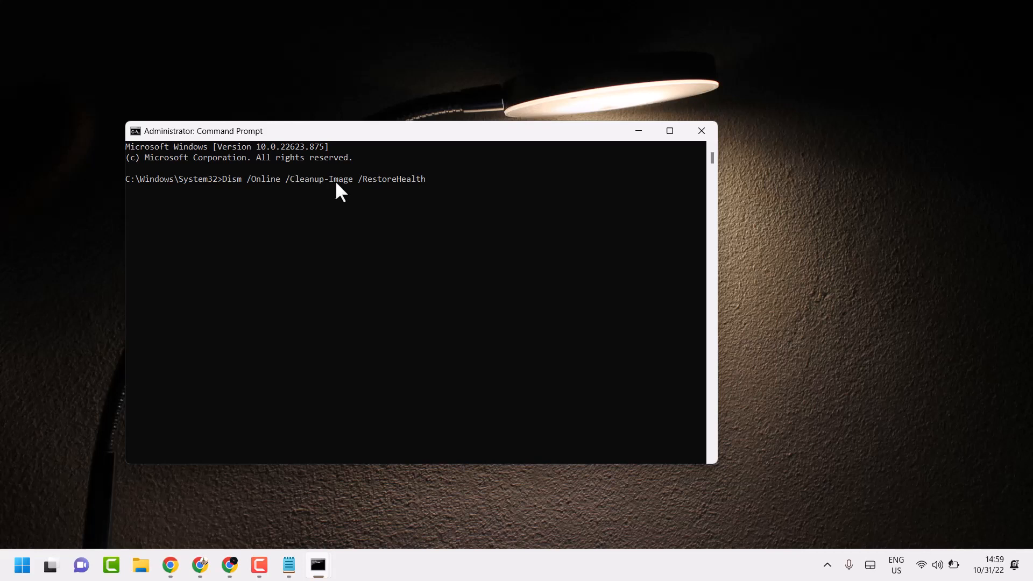
mouse_move(395, 198)
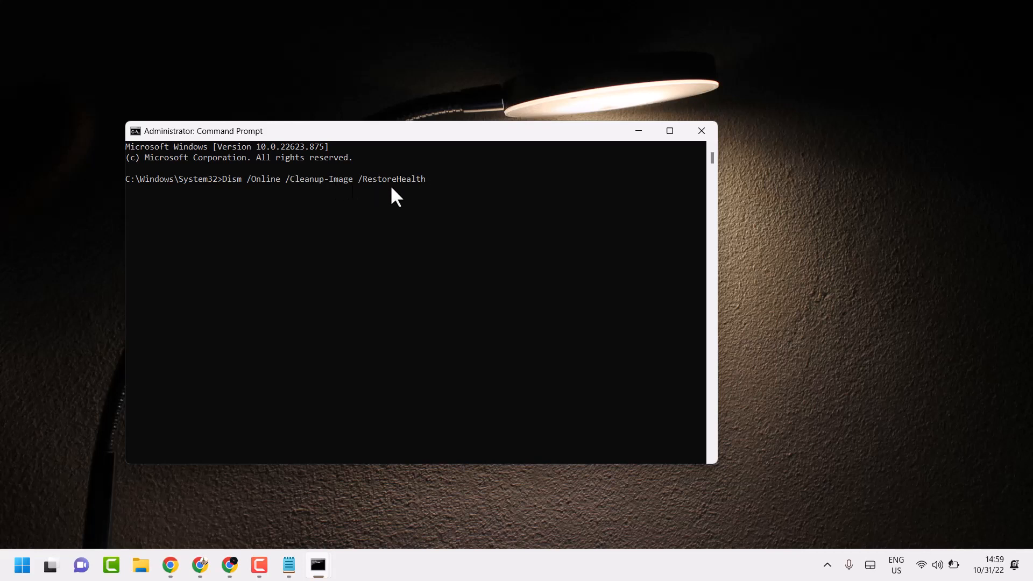
mouse_move(405, 196)
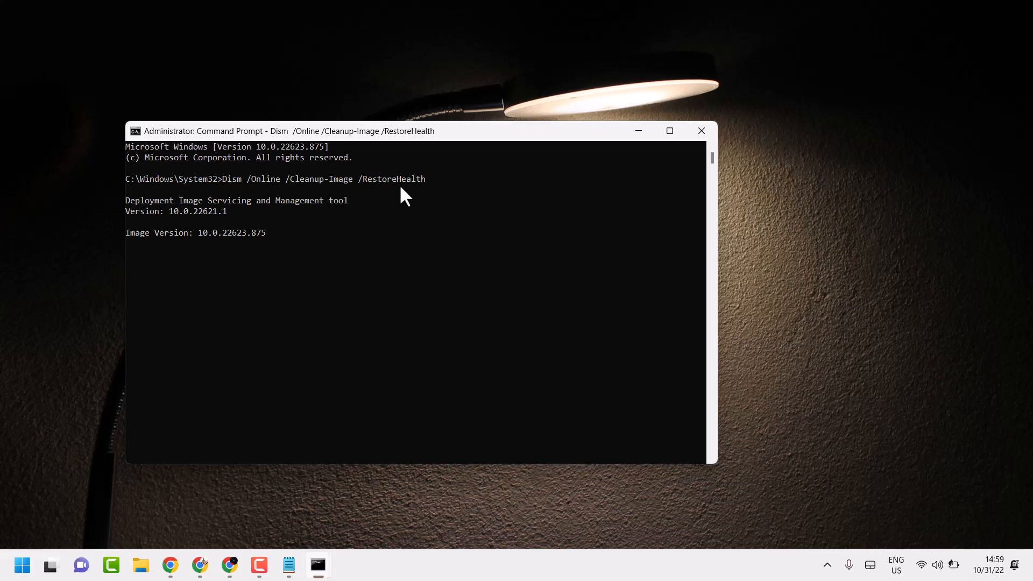
mouse_move(244, 260)
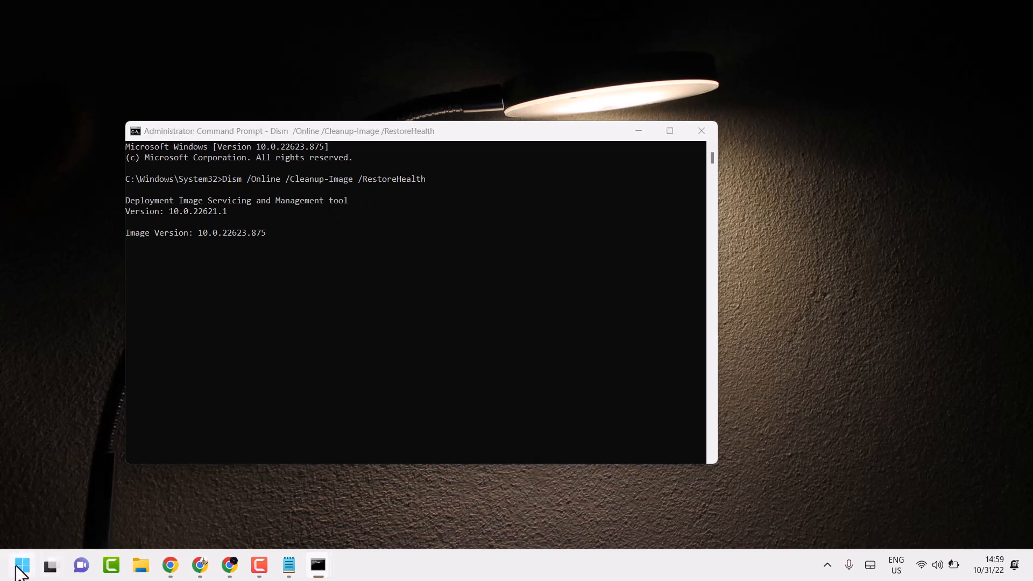
Show the Start menu power options with Restart, then return to the Notepad tutorial note
click(391, 519)
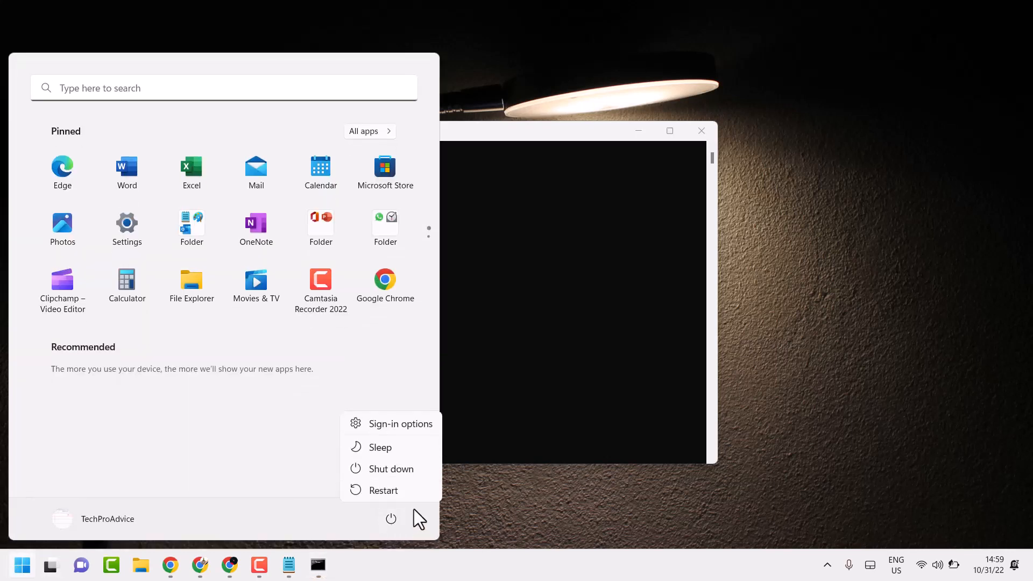
click(815, 343)
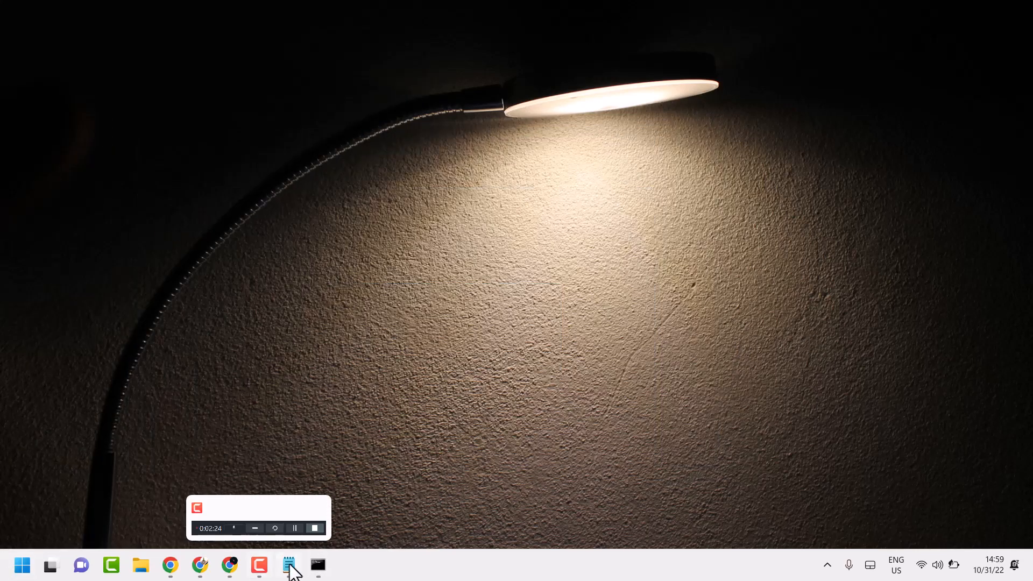
click(288, 565)
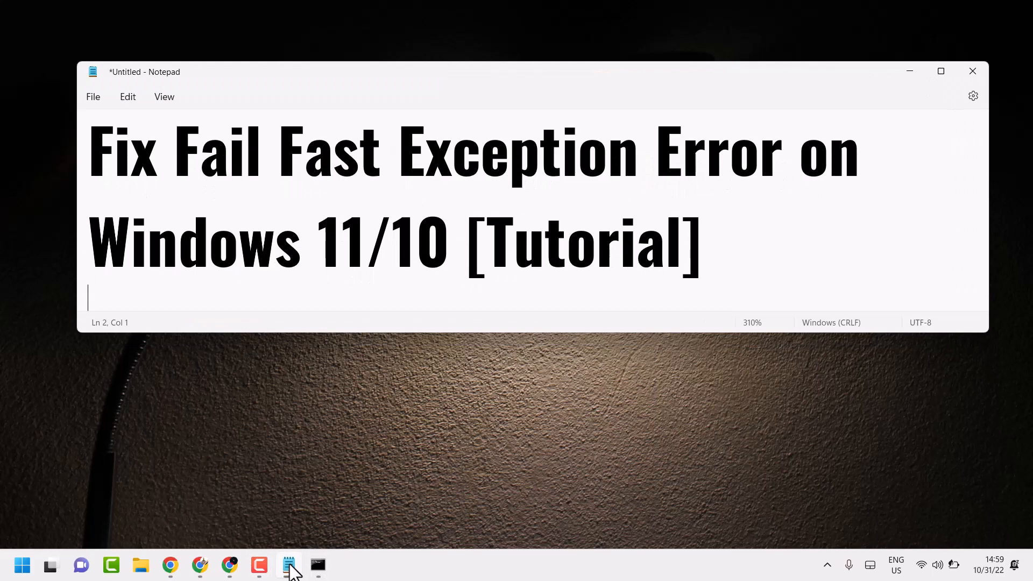